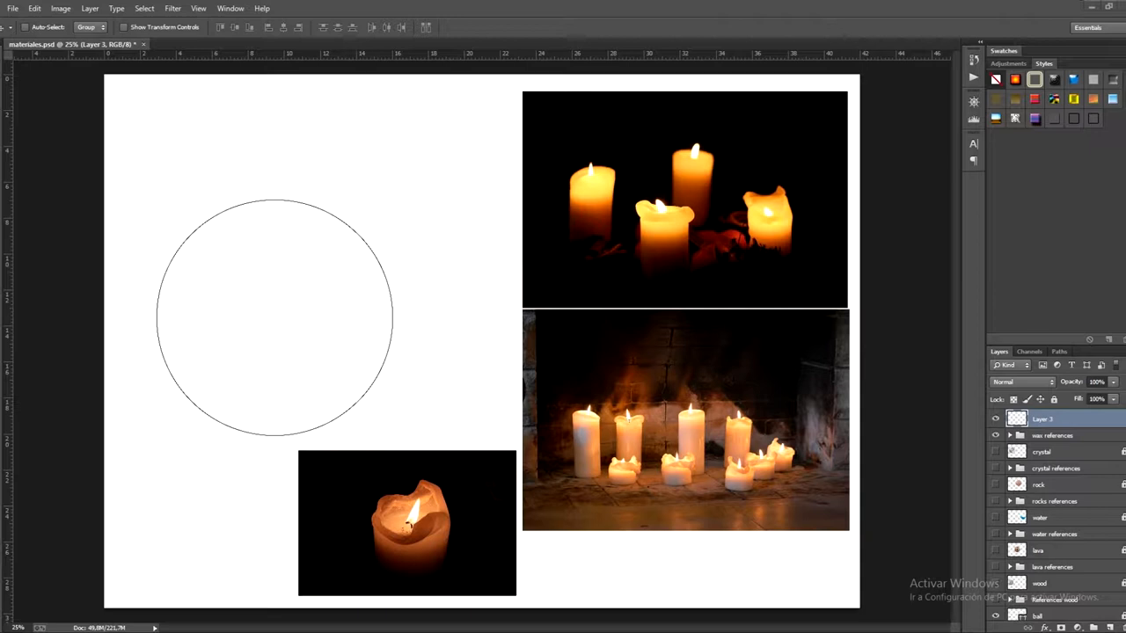
Rename the new layer for the wax and sample a pale tan foreground colour.
double_click(1041, 418)
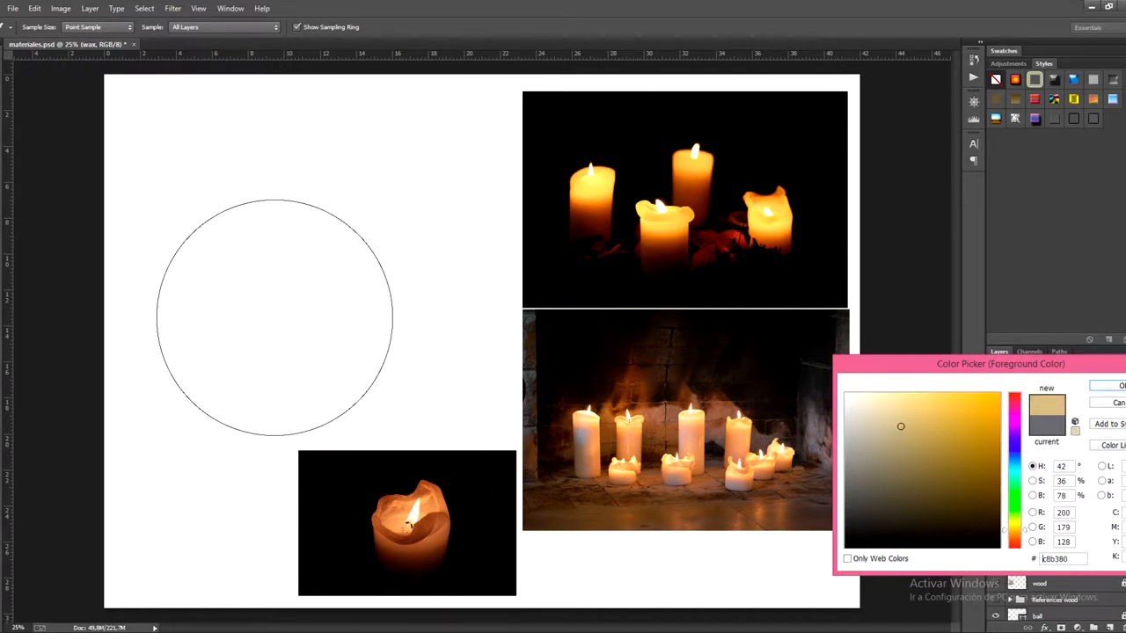
Confirm the pale tan and lay a first light wax stroke inside the circle guide.
left_click(920, 411)
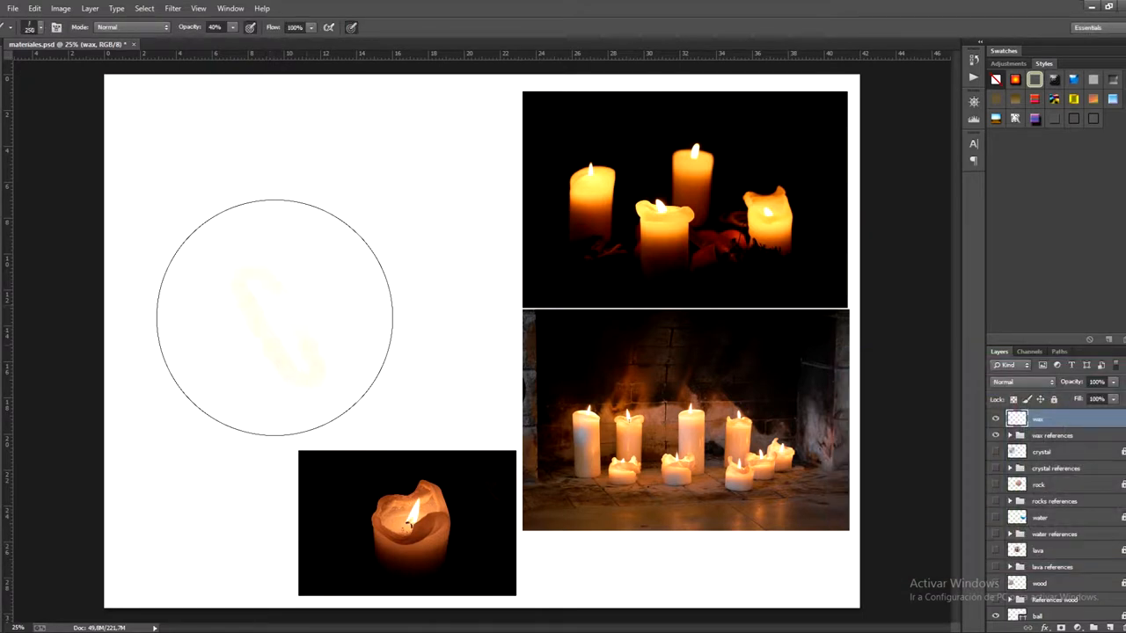
left_click_drag(246, 281, 299, 352)
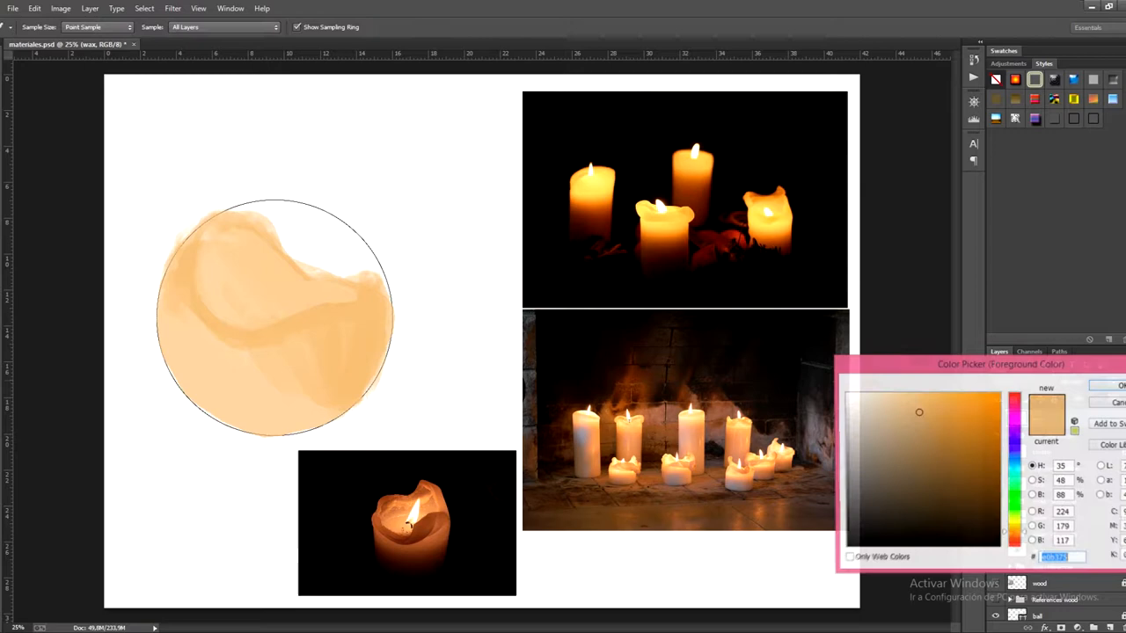
left_click(1107, 387)
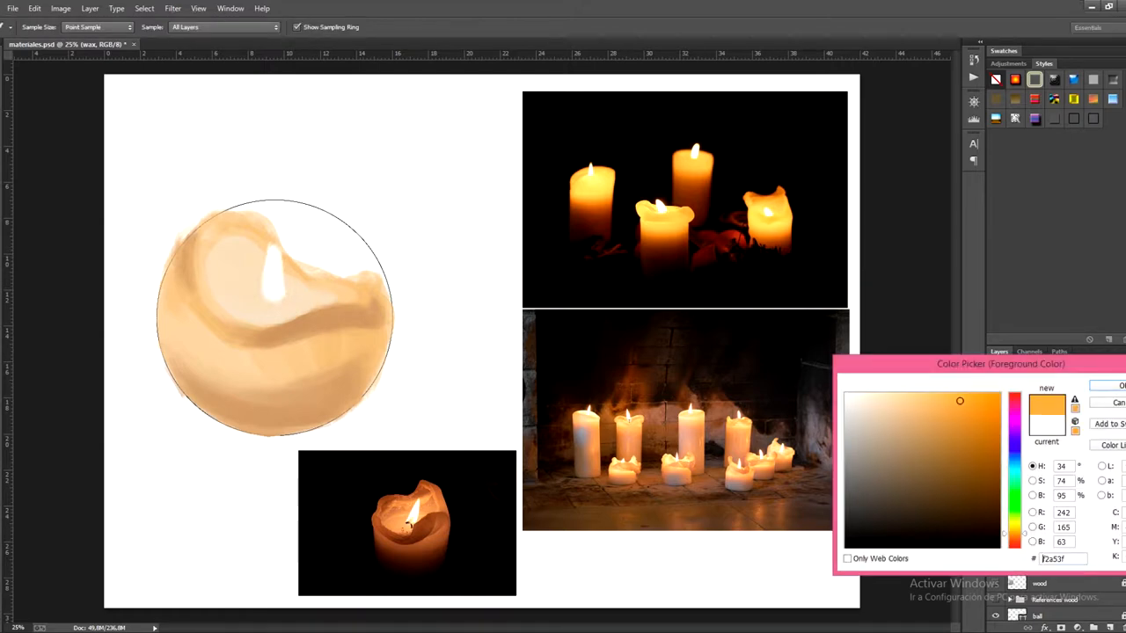
Confirm the warmer orange and brush it into the wax shadows.
left_click(1115, 389)
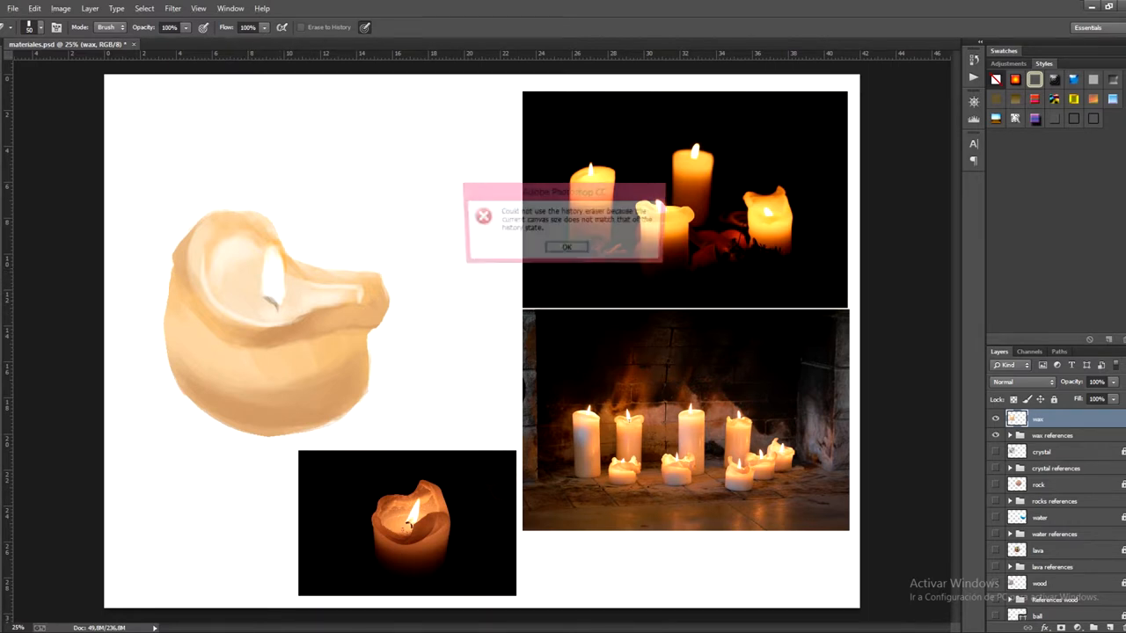
Dismiss the History Brush error and highlight the melted wax lip around the flame.
left_click(566, 247)
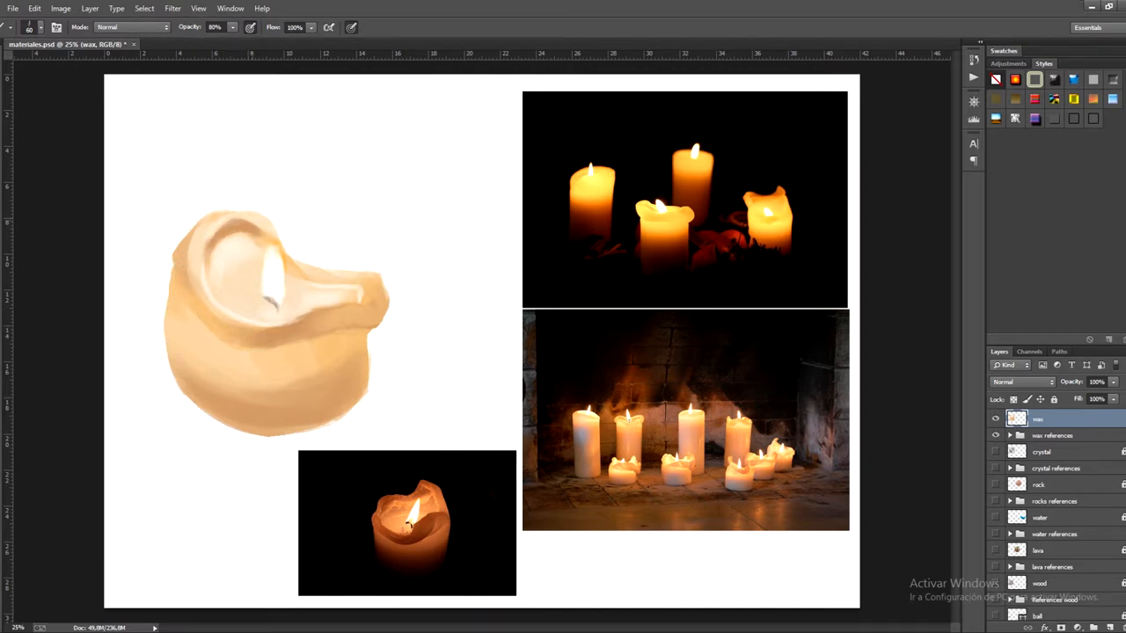
mouse_move(264, 264)
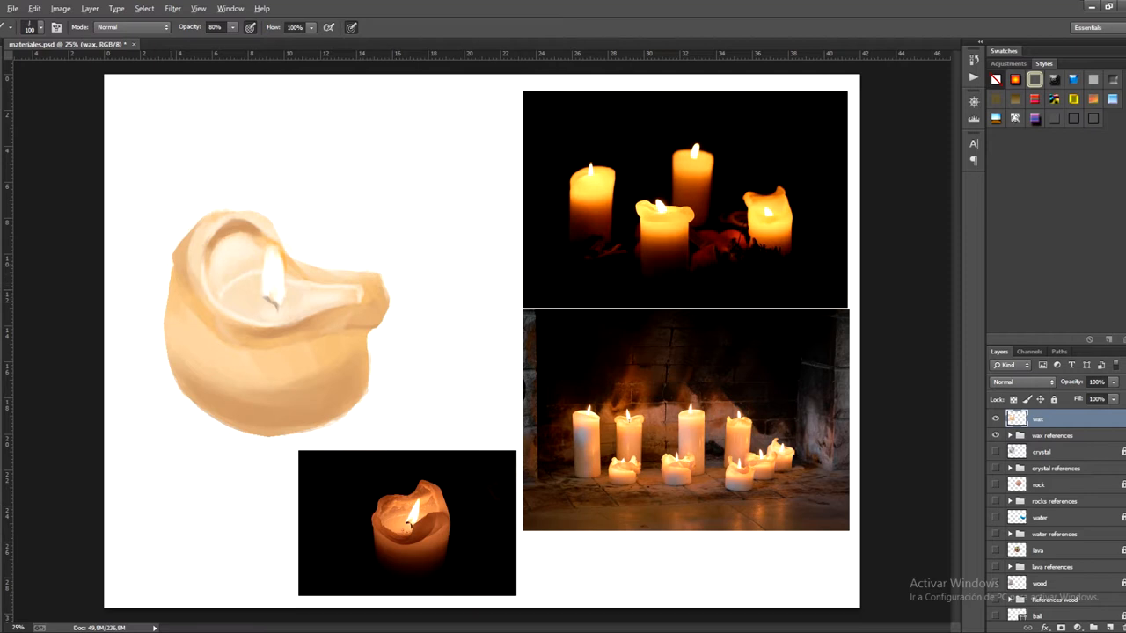
Brighten the flame to a glowing white, then switch to the Eraser for rough edges.
left_click(162, 278)
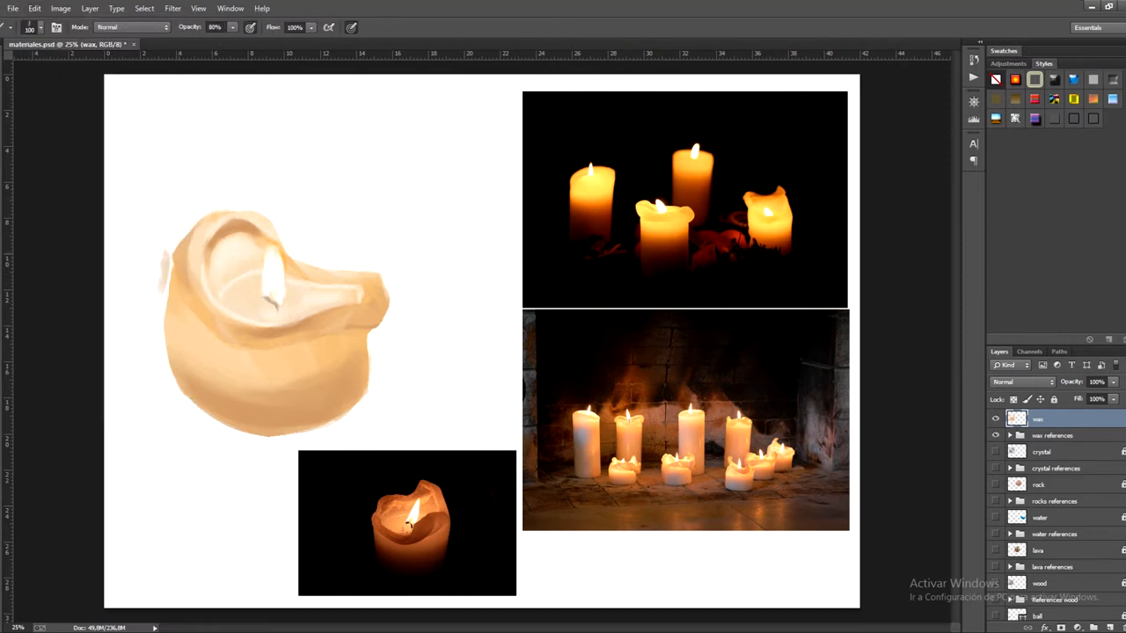
left_click(28, 27)
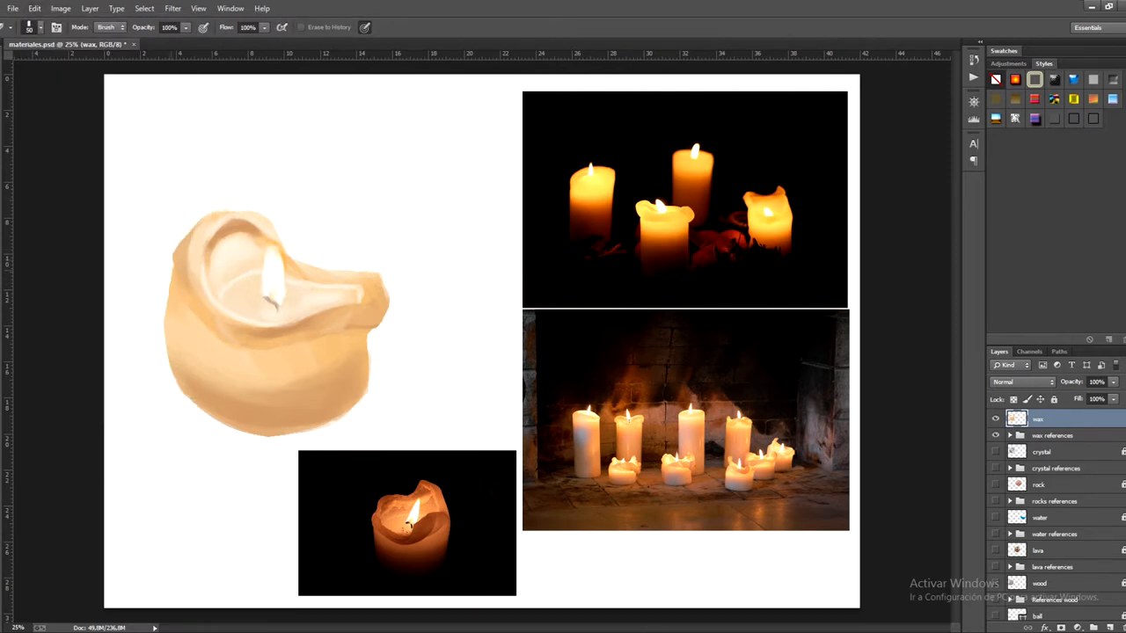